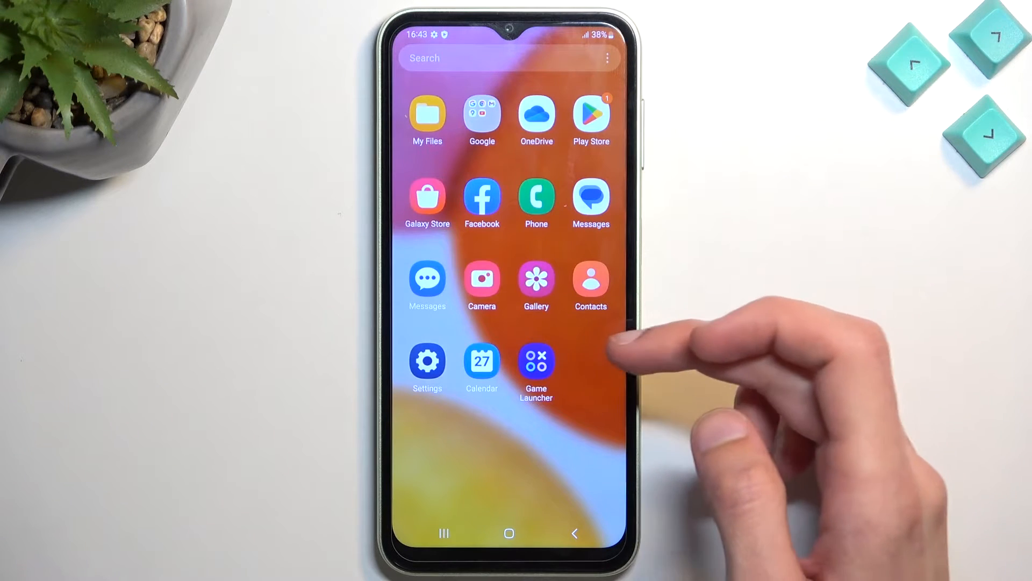
Launch Settings from the home screen toward Display and Dark mode settings
click(428, 361)
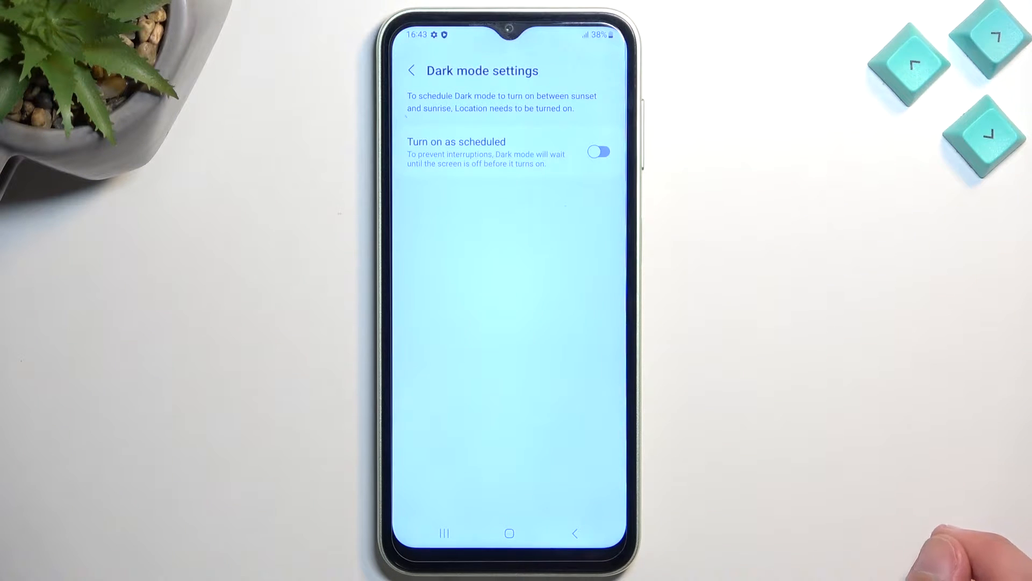
Enable 'Turn on as scheduled' with Sunset to sunrise, then return to Display
click(598, 151)
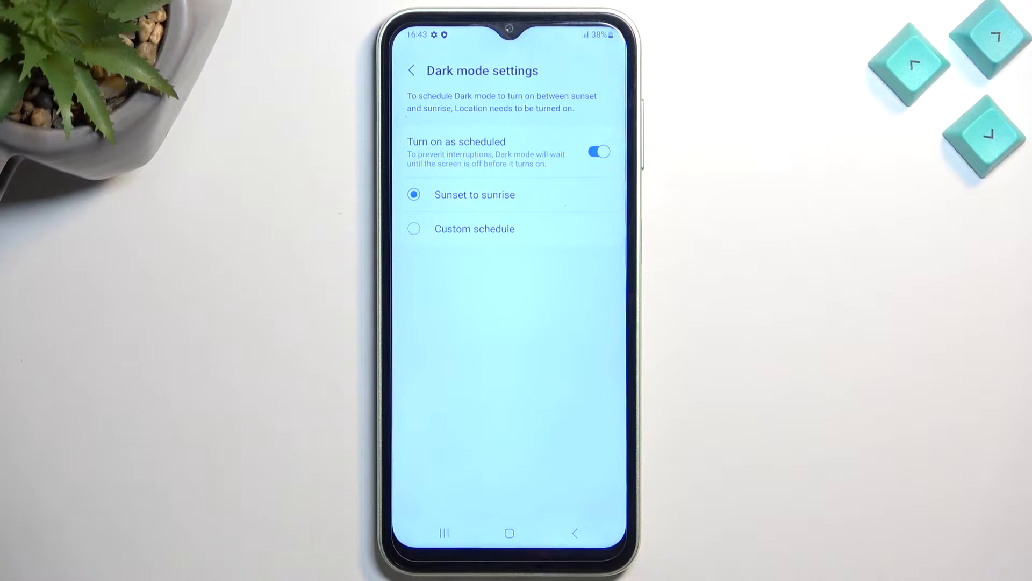
click(410, 71)
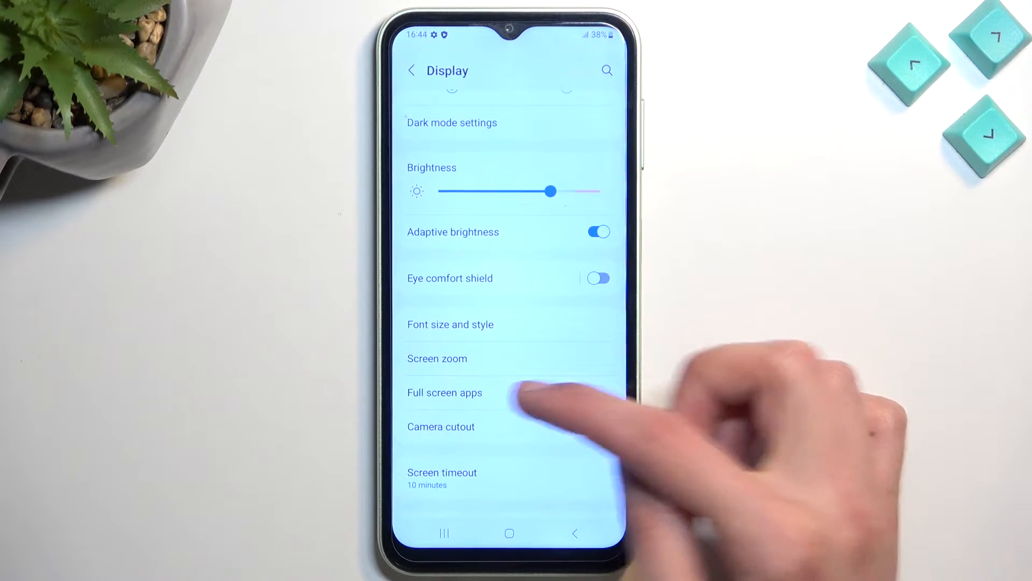
View Full screen apps, which lists no apps to control
click(445, 393)
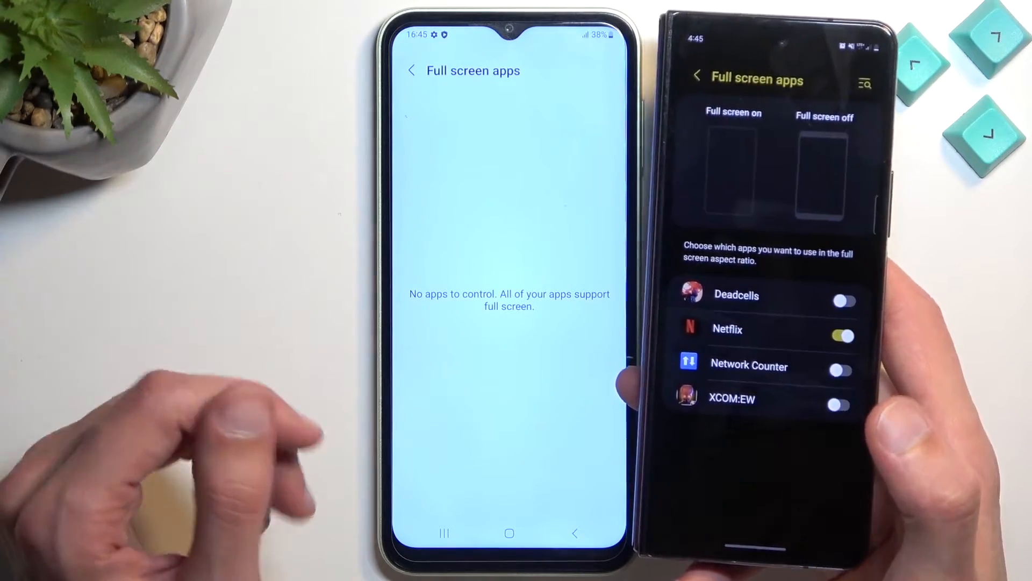
click(865, 82)
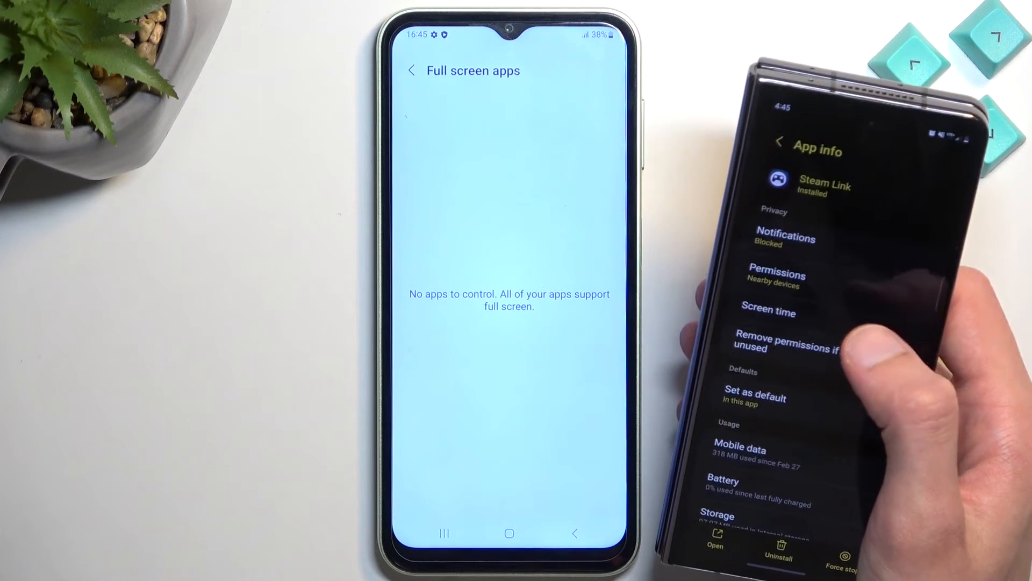
scroll(down, 3)
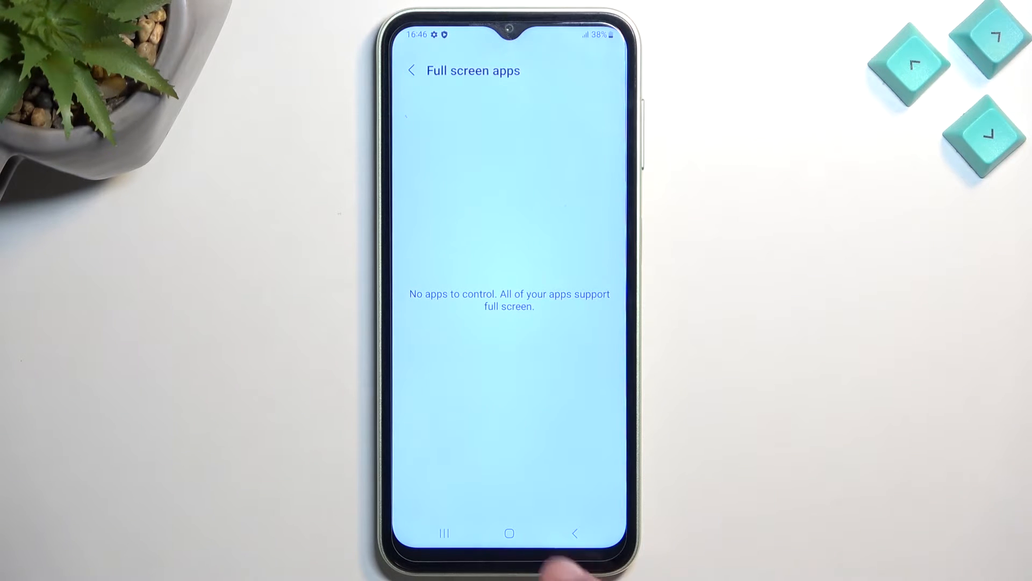
Set the Navigation bar to Swipe gestures and reveal its More options
click(411, 71)
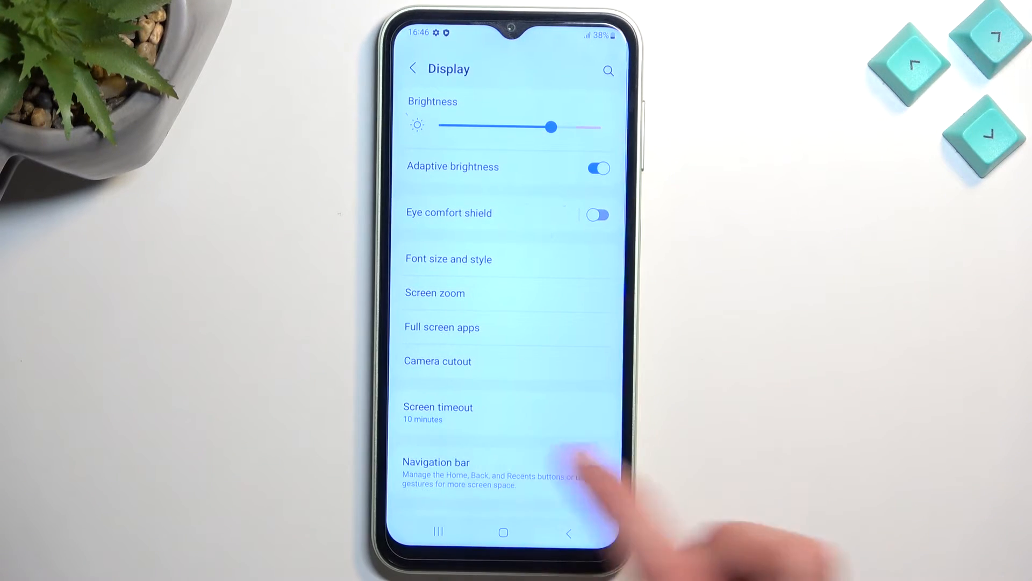
click(436, 462)
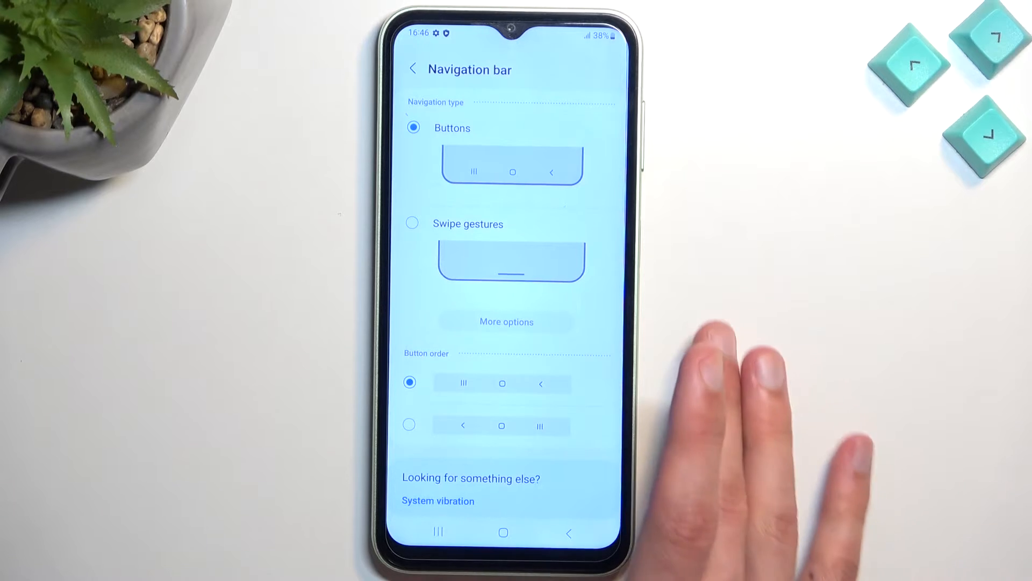
click(413, 224)
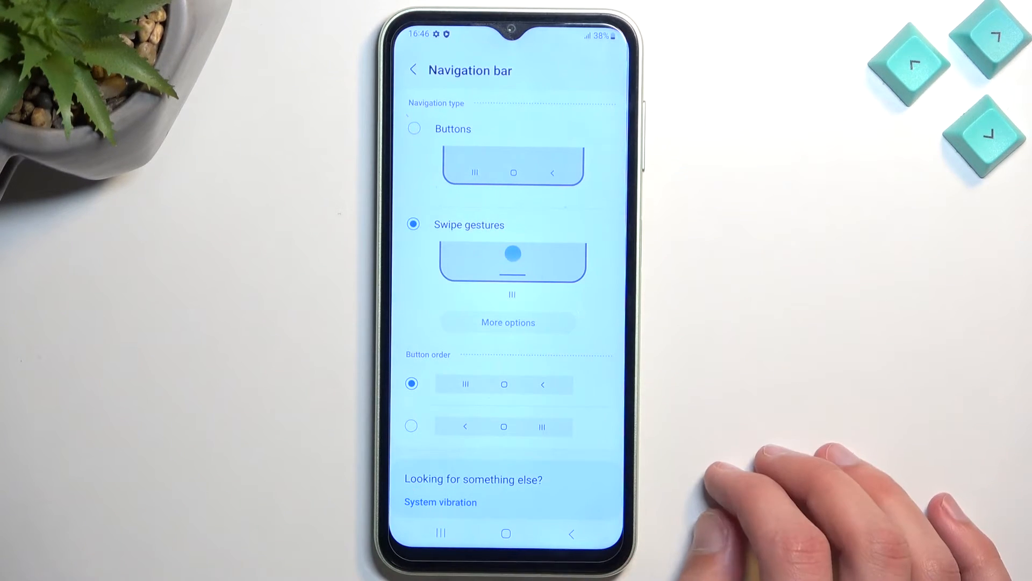
click(507, 322)
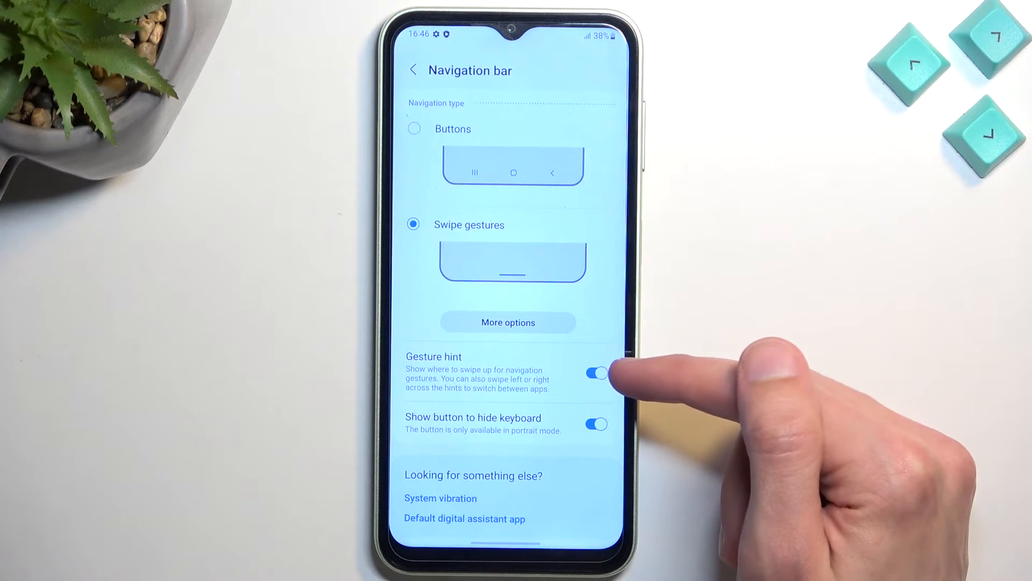
Switch the Gesture hint toggle off for swipe navigation
click(596, 373)
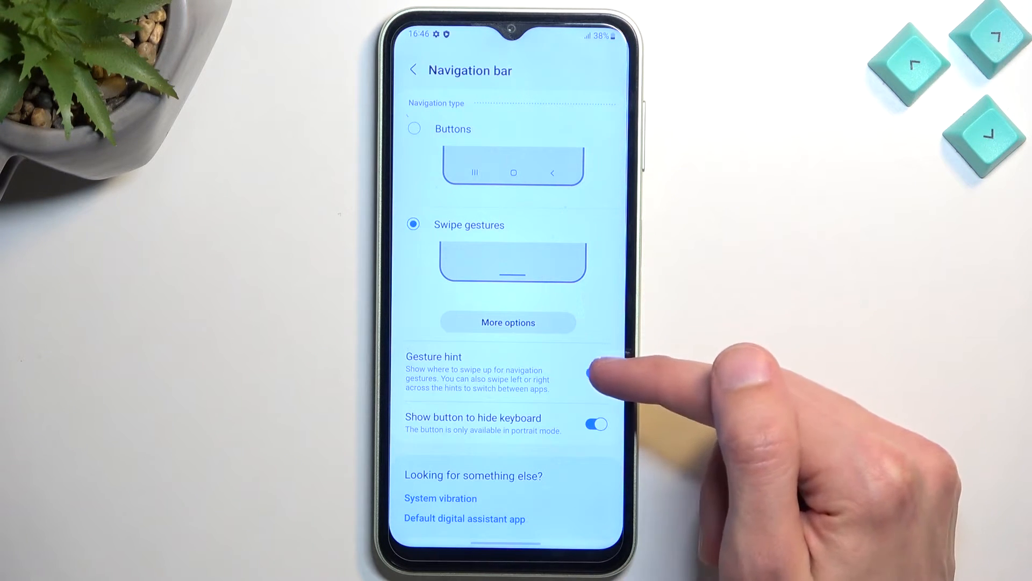
click(594, 373)
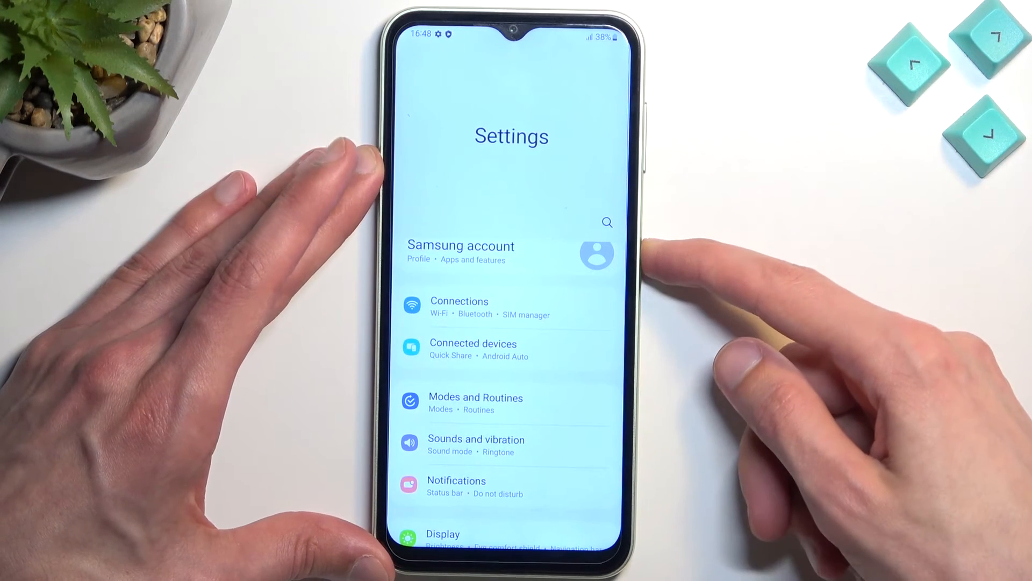
Wake the phone and scroll the main Settings list down toward Advanced features
key(POWER)
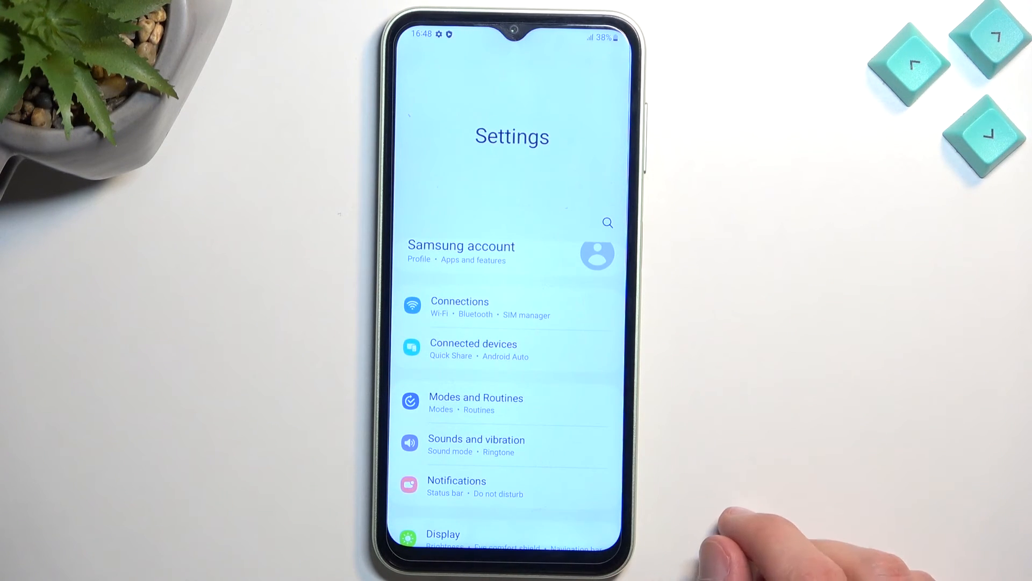
scroll(down, 3)
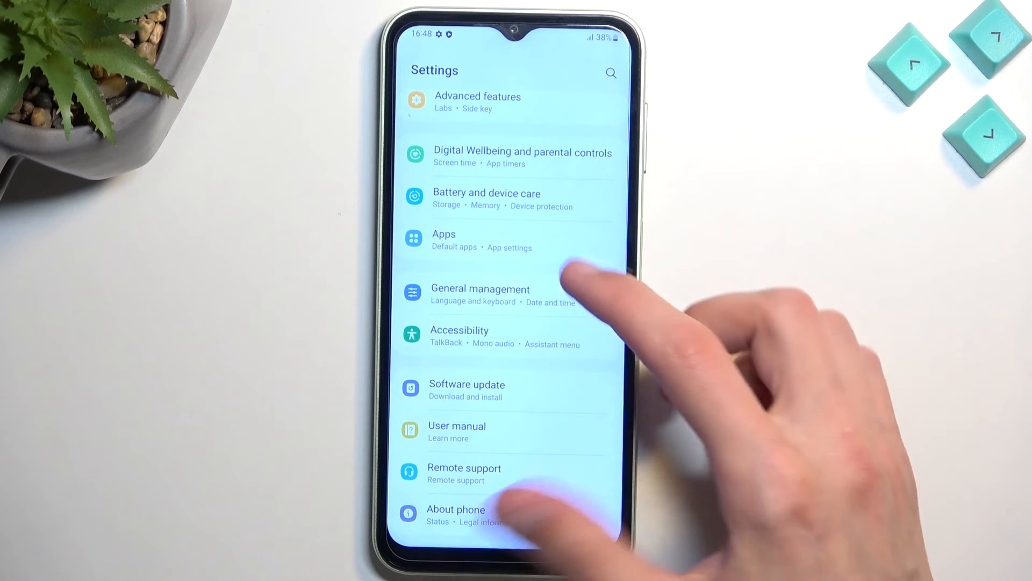
scroll(down, 3)
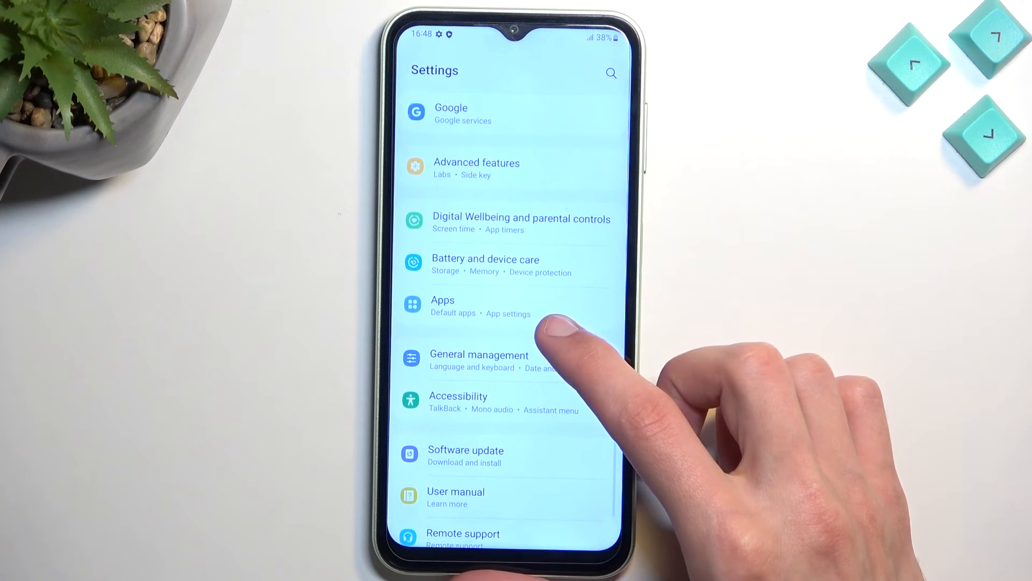
scroll(down, 3)
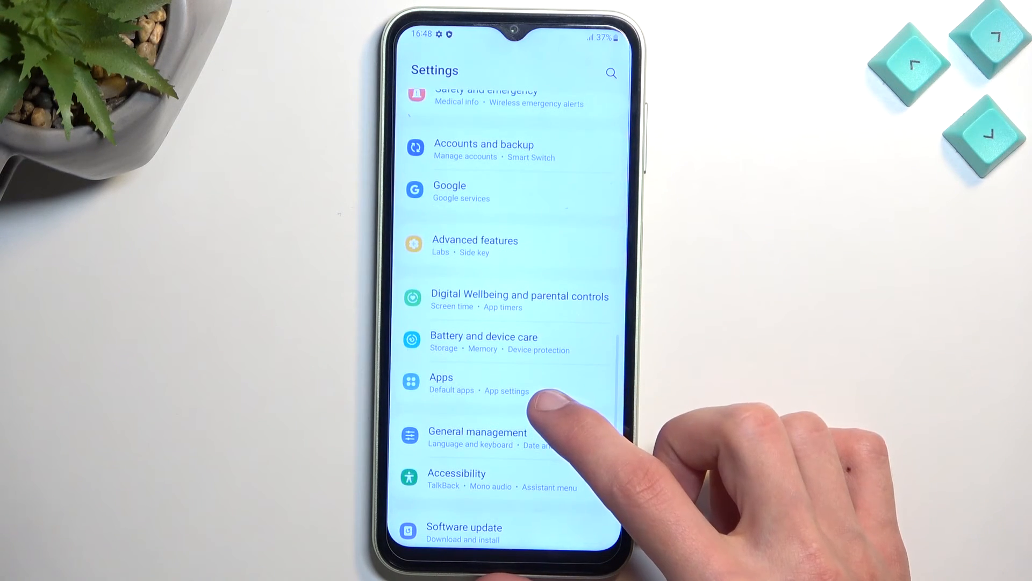
In Advanced features, check Side key shows double press launching Camera, then go back
click(475, 246)
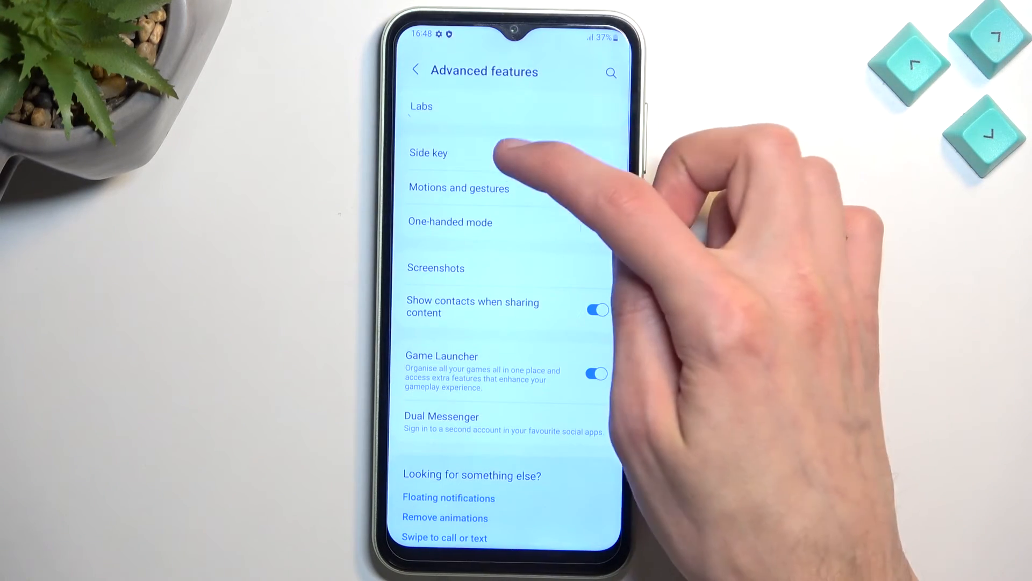
click(429, 153)
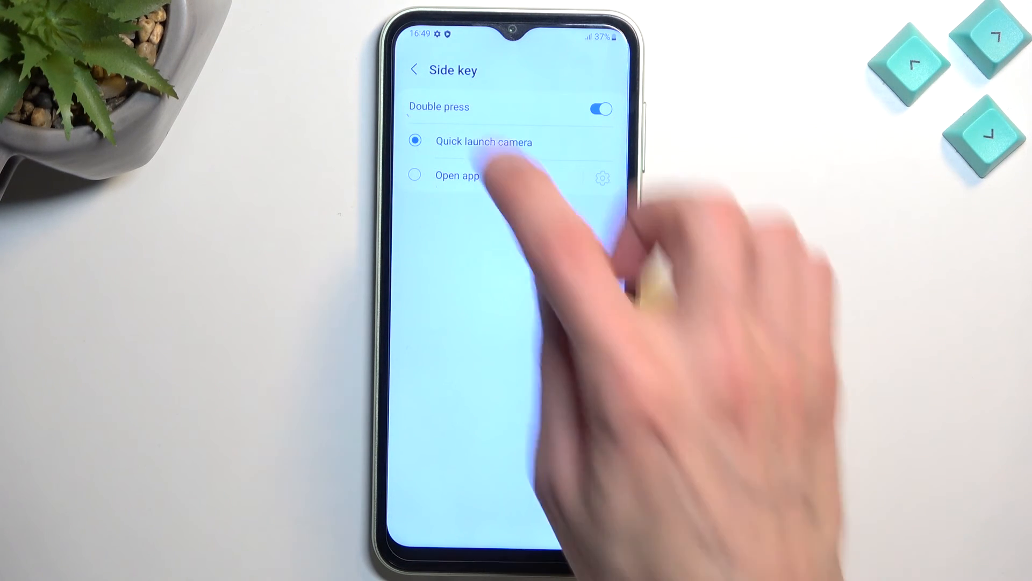
click(415, 69)
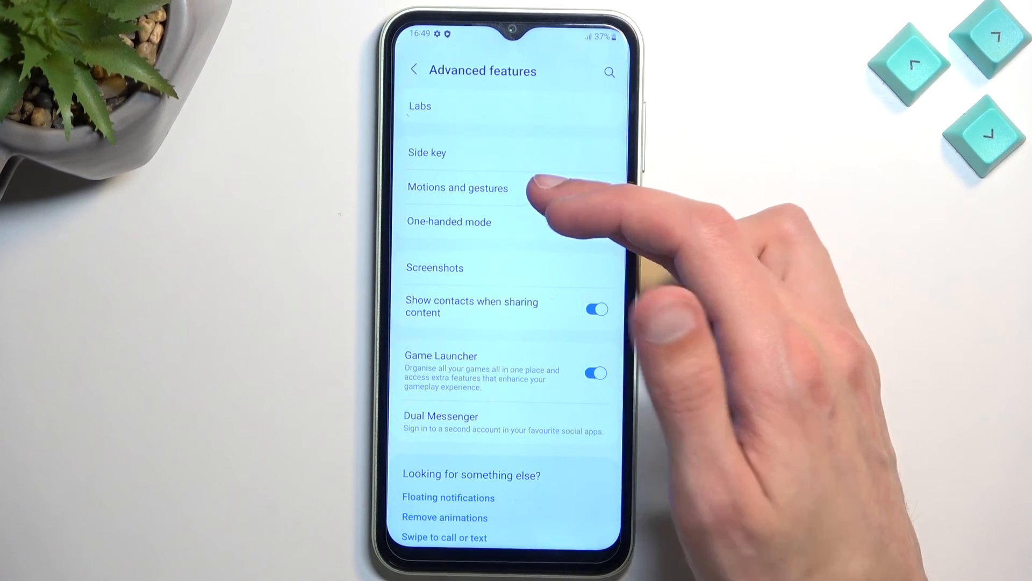
In Motions and gestures, switch on Double tap to turn on screen
click(457, 188)
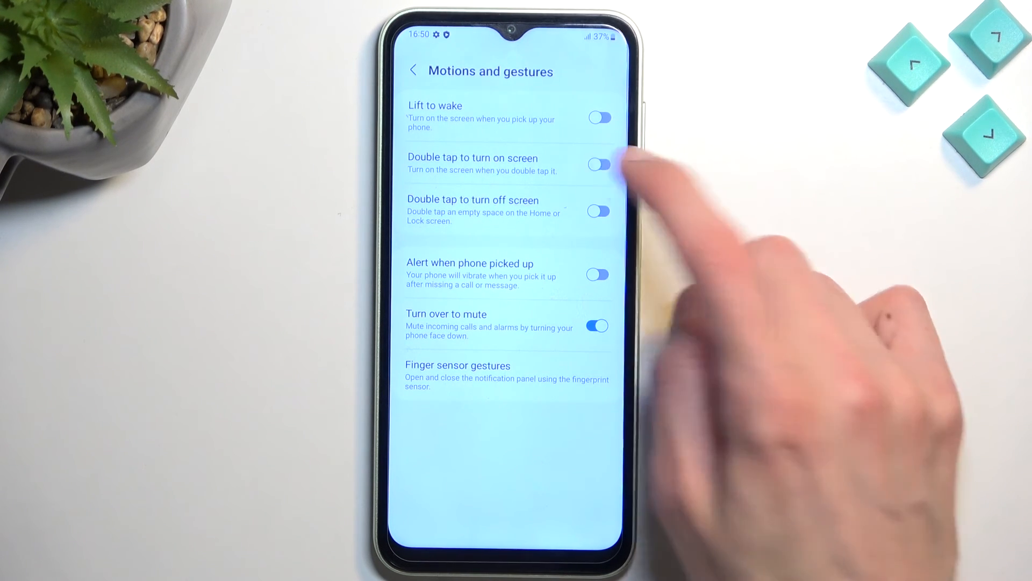
click(598, 164)
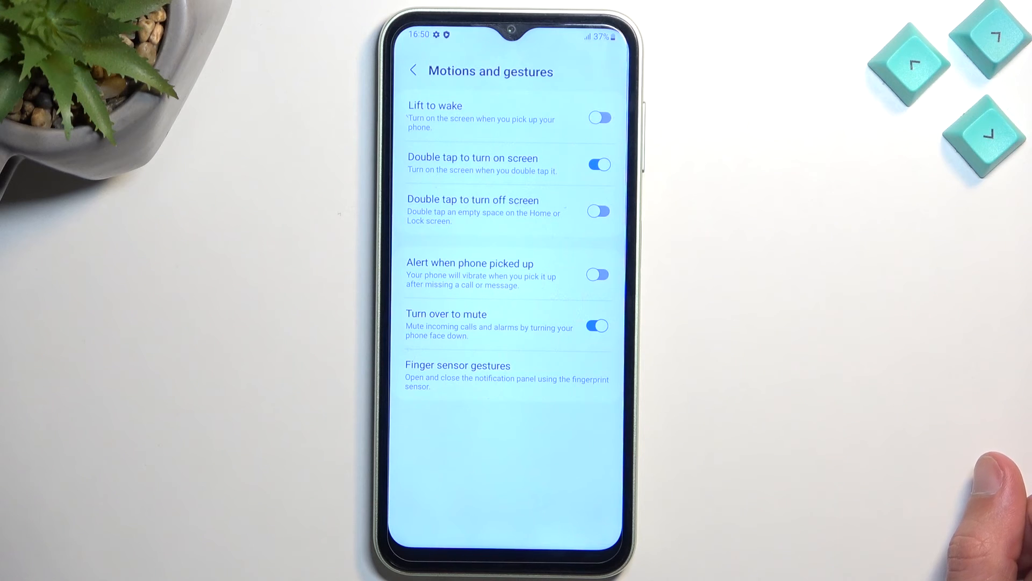